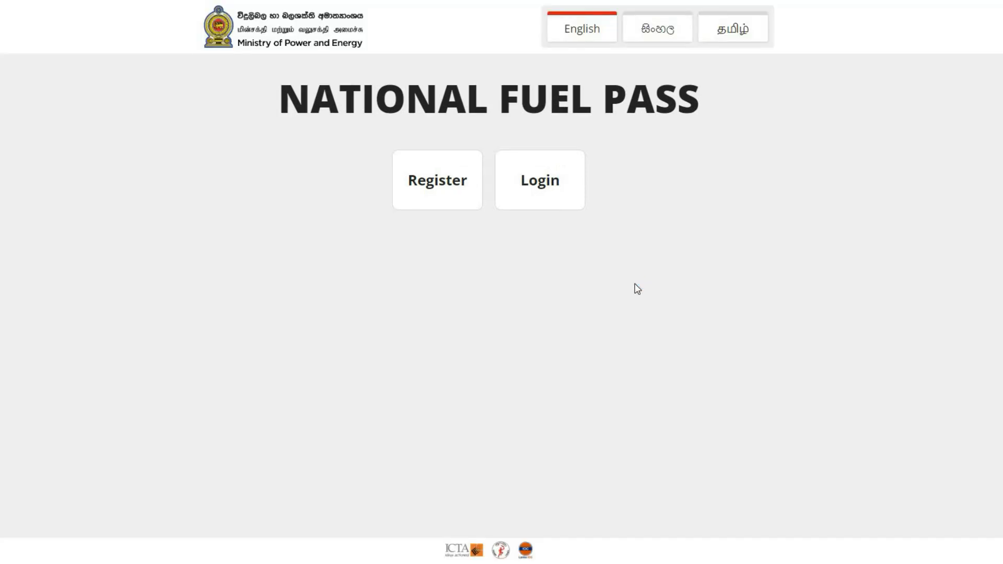
mouse_move(437, 192)
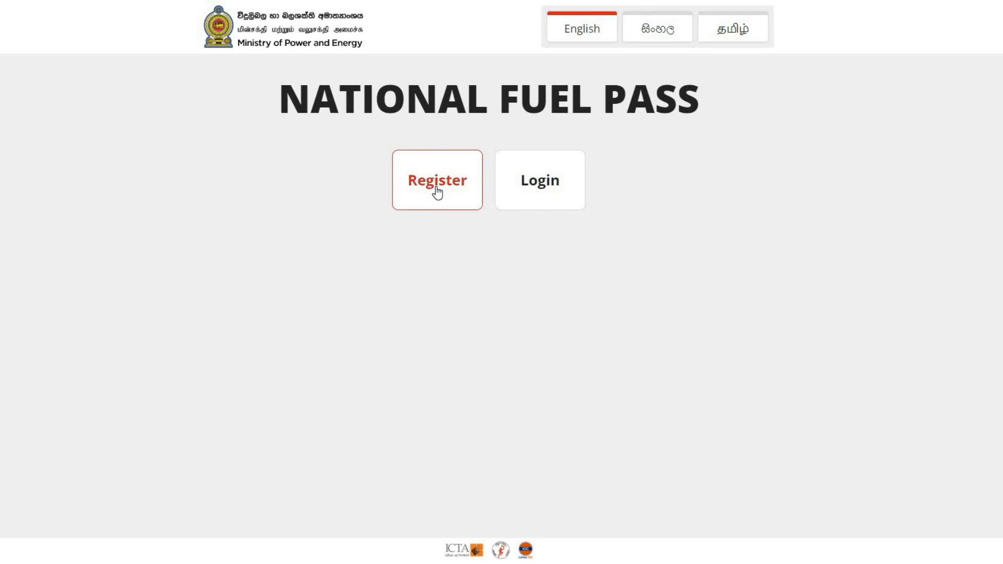
Start a new National Fuel Pass registration from the home page
click(437, 179)
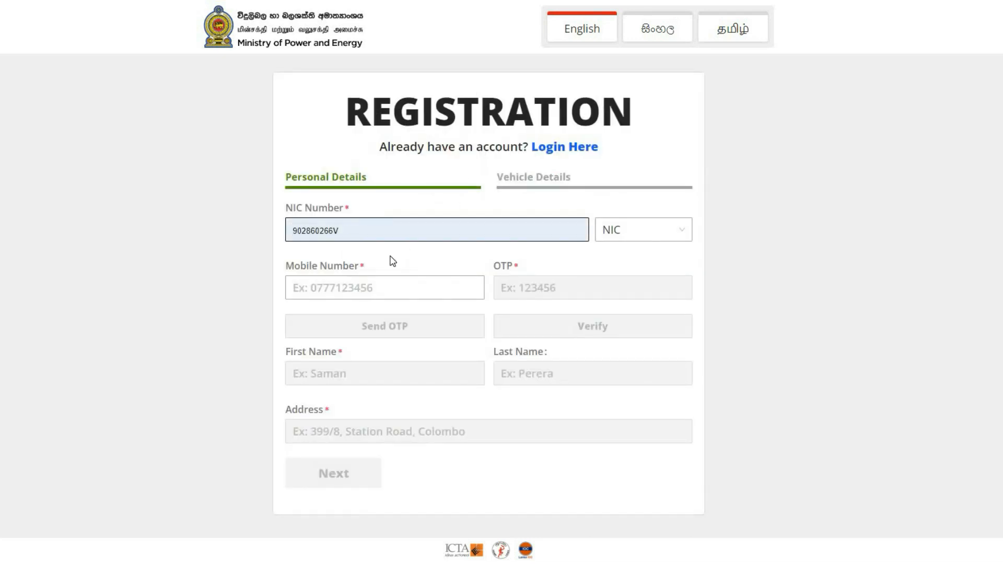
Enter the mobile number starting 076 and request an SMS one-time code
click(384, 287)
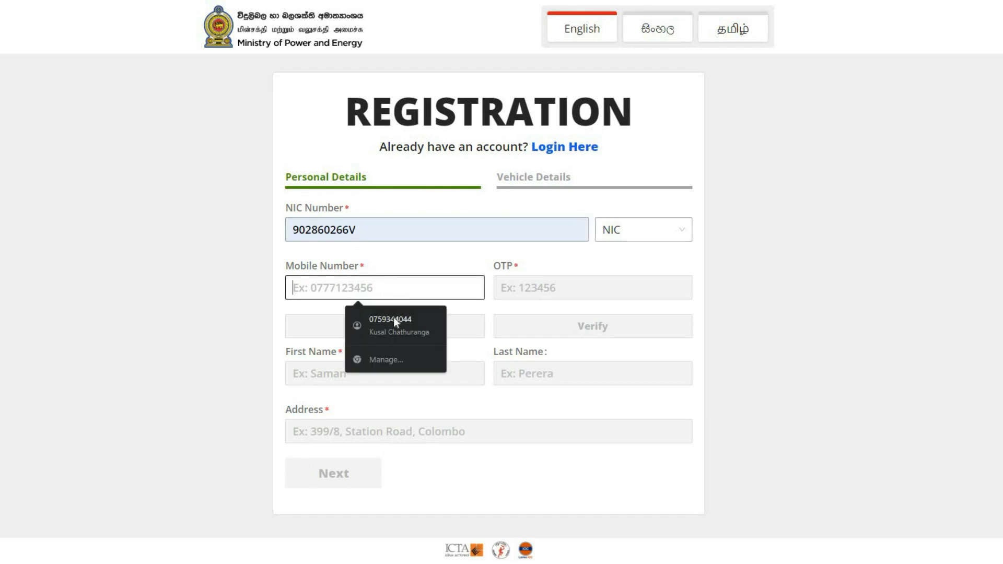
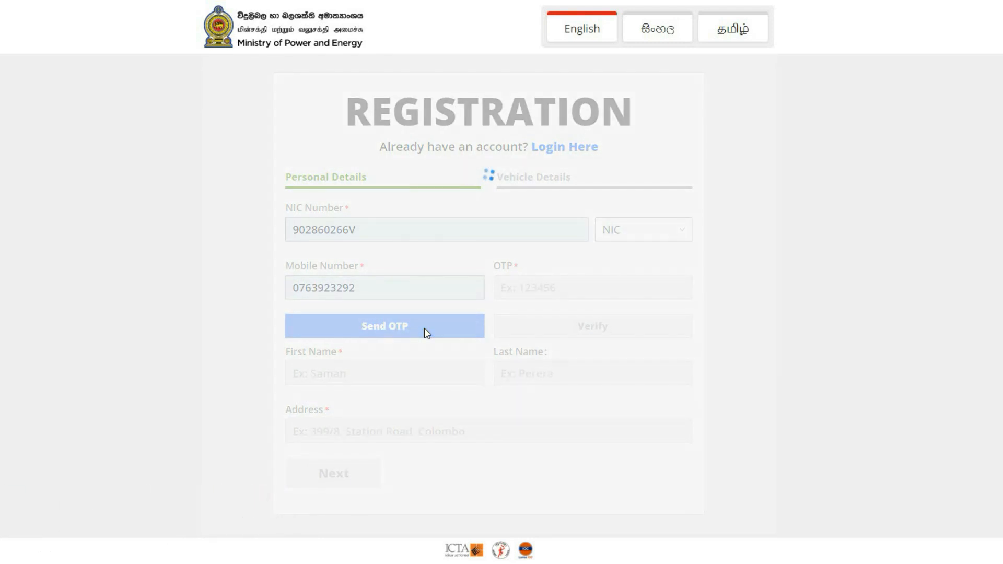
click(384, 326)
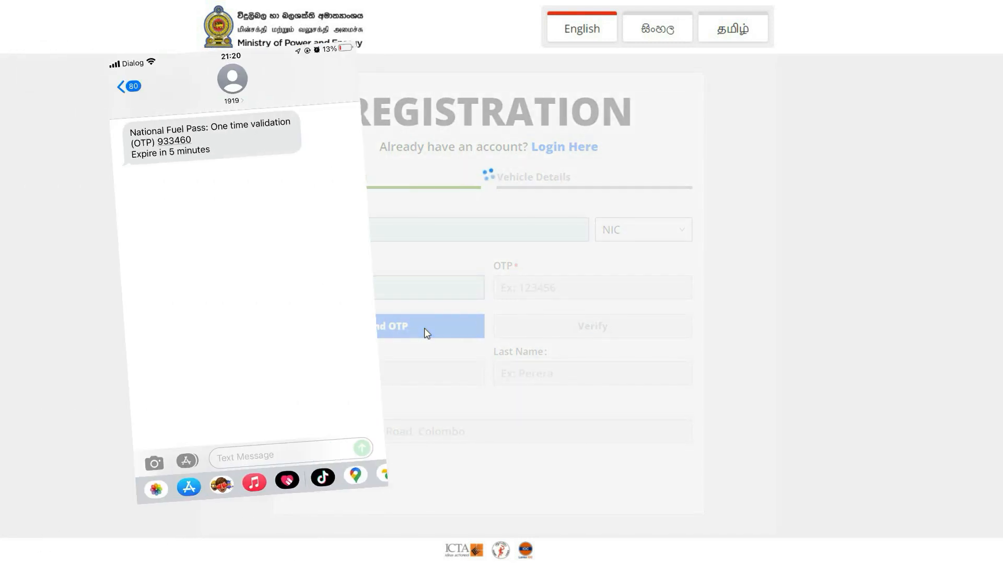
click(425, 326)
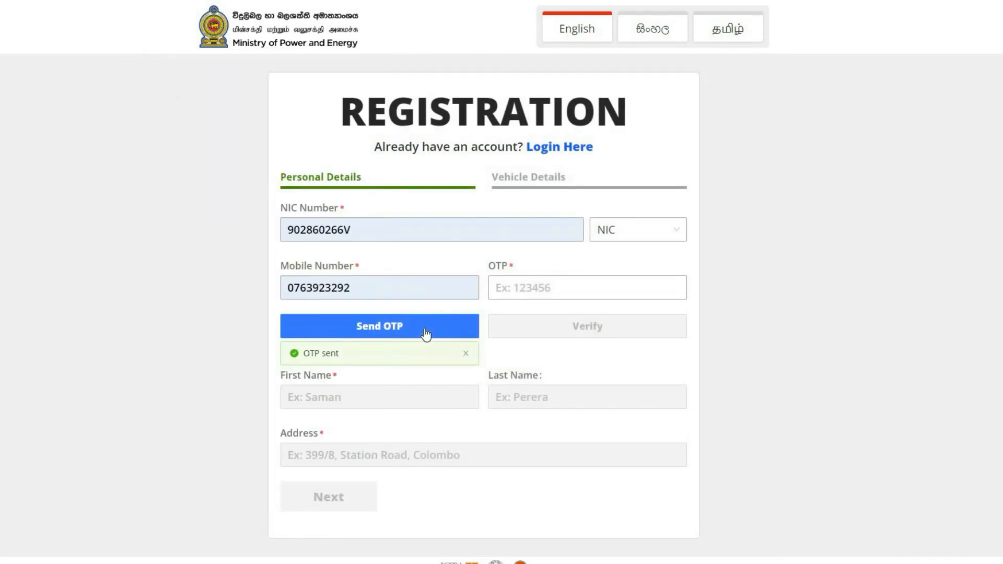
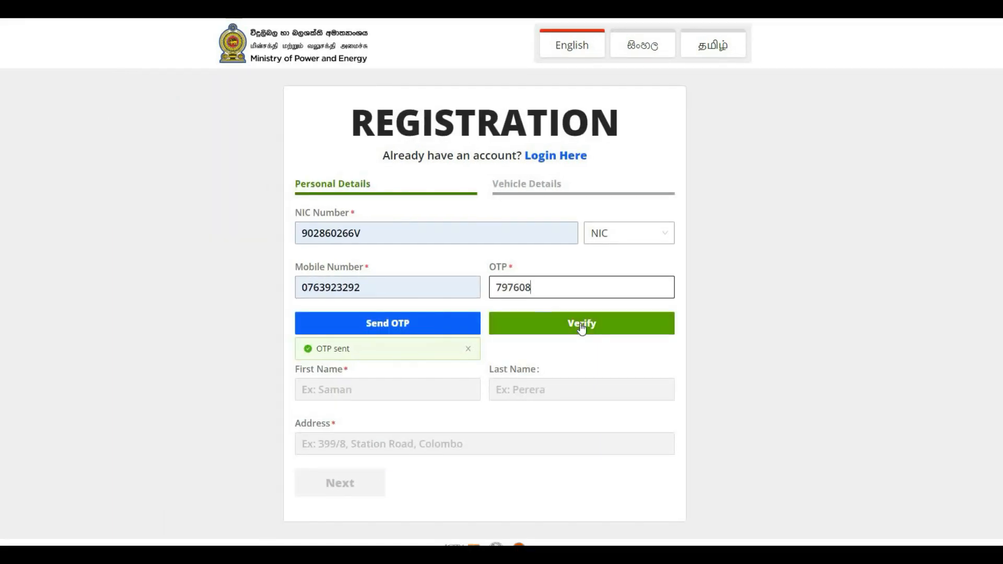
click(580, 323)
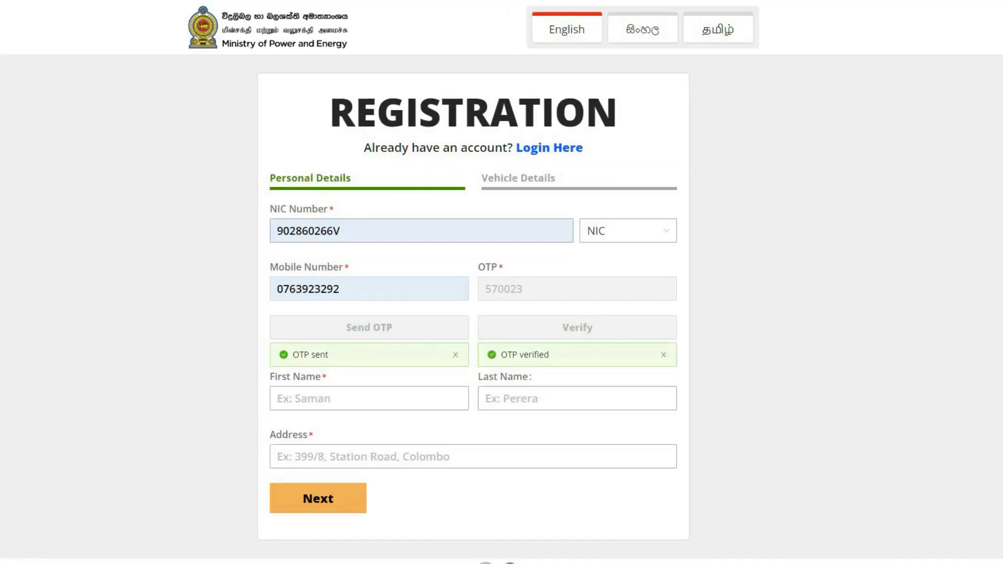
click(369, 398)
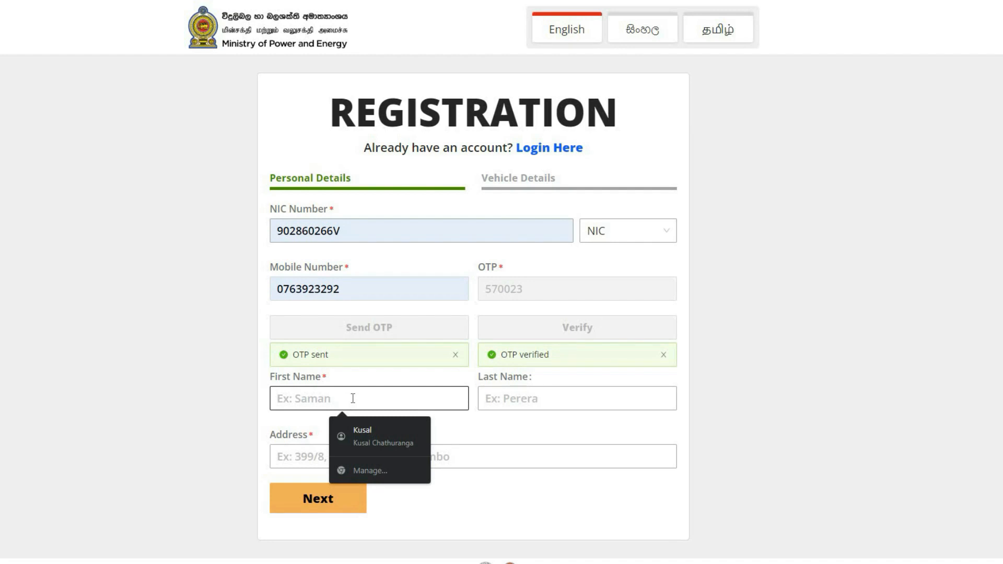
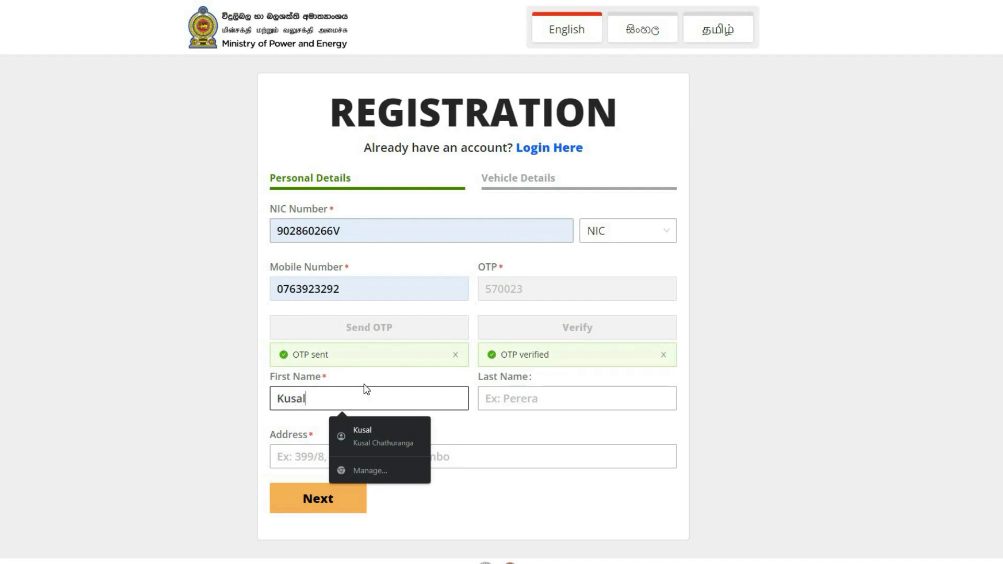
click(576, 398)
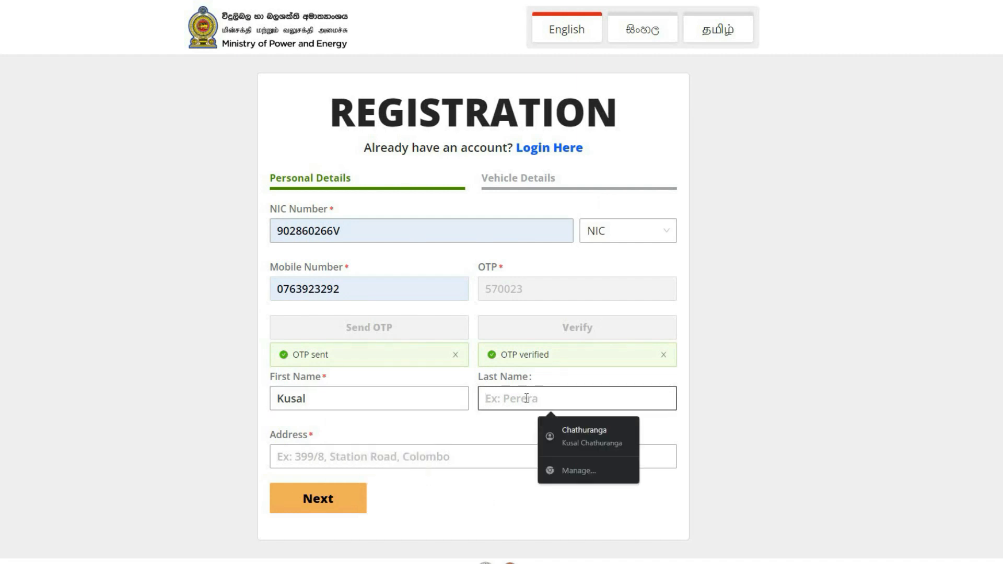
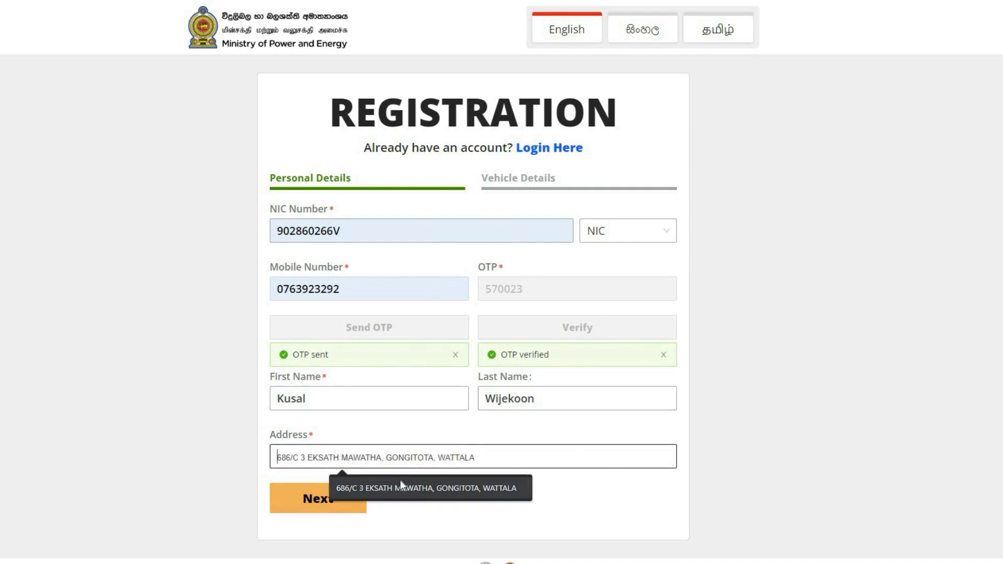
click(317, 498)
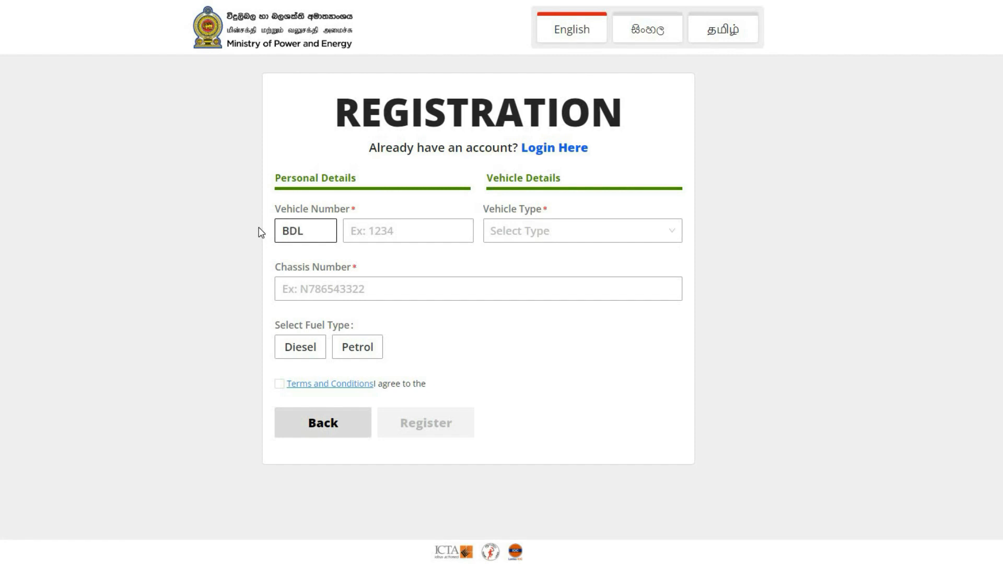
Enter vehicle number XXXXXXX, choose BIKE as vehicle type, and fill the chassis number
text(XXXXXXXX)
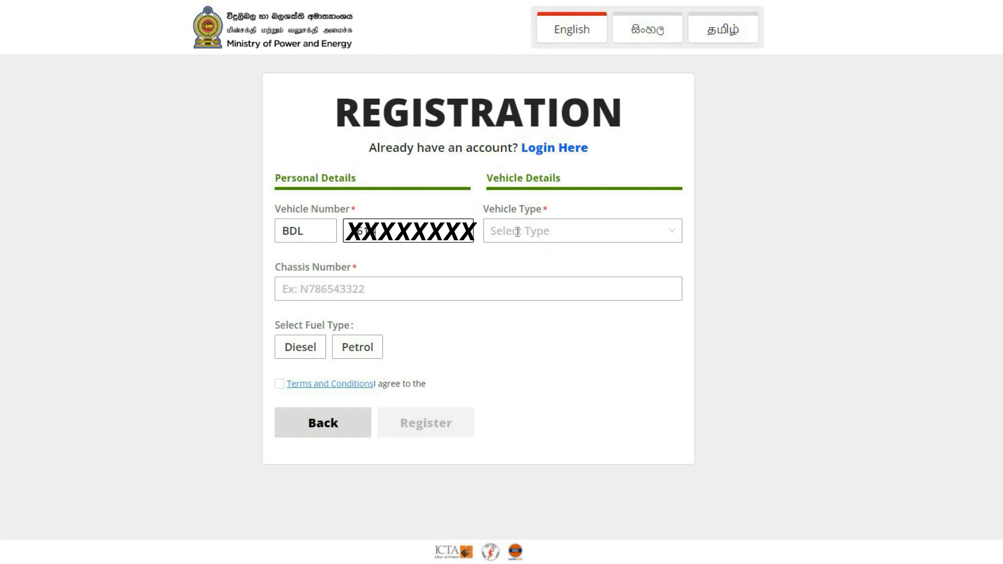
click(580, 230)
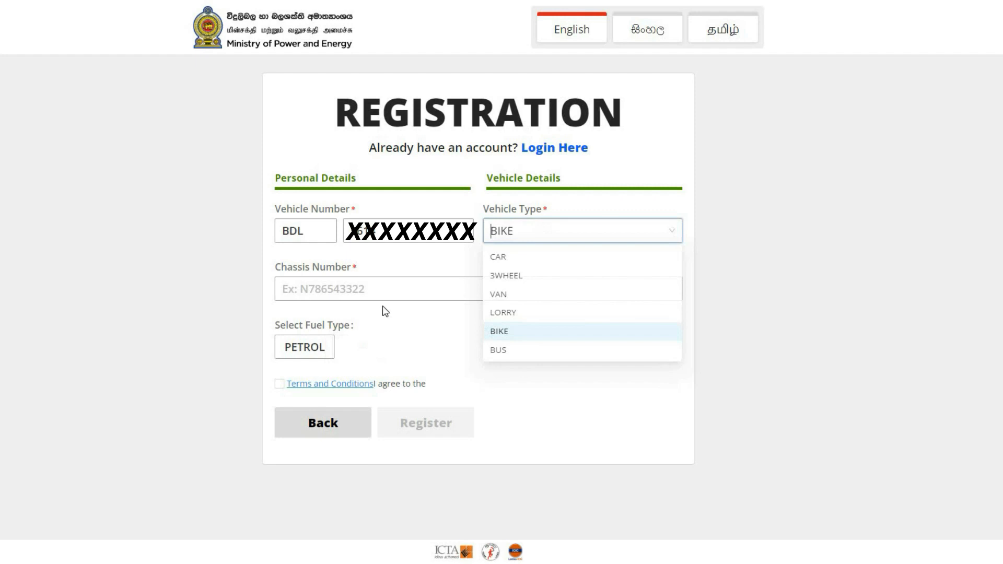
click(498, 331)
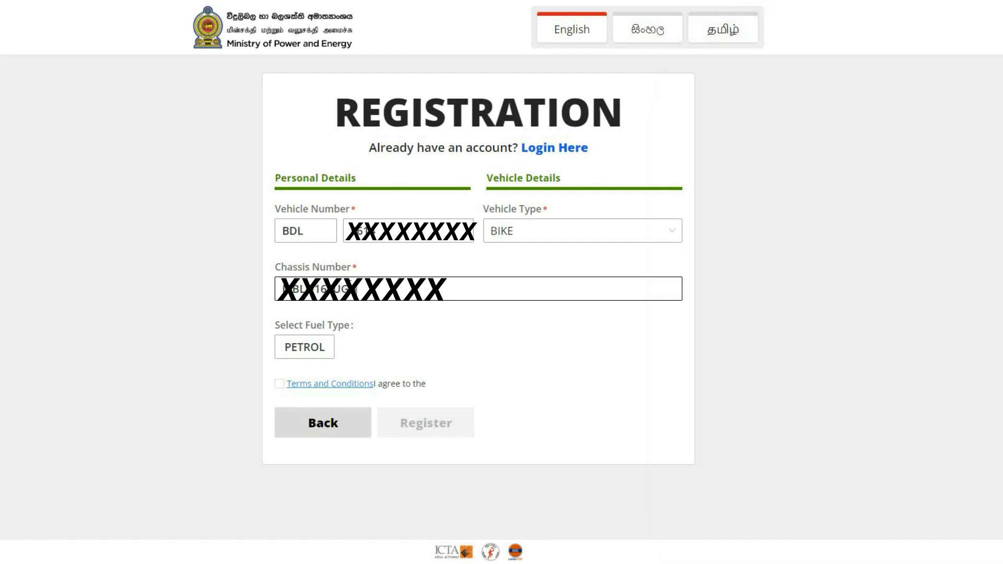
text(A)
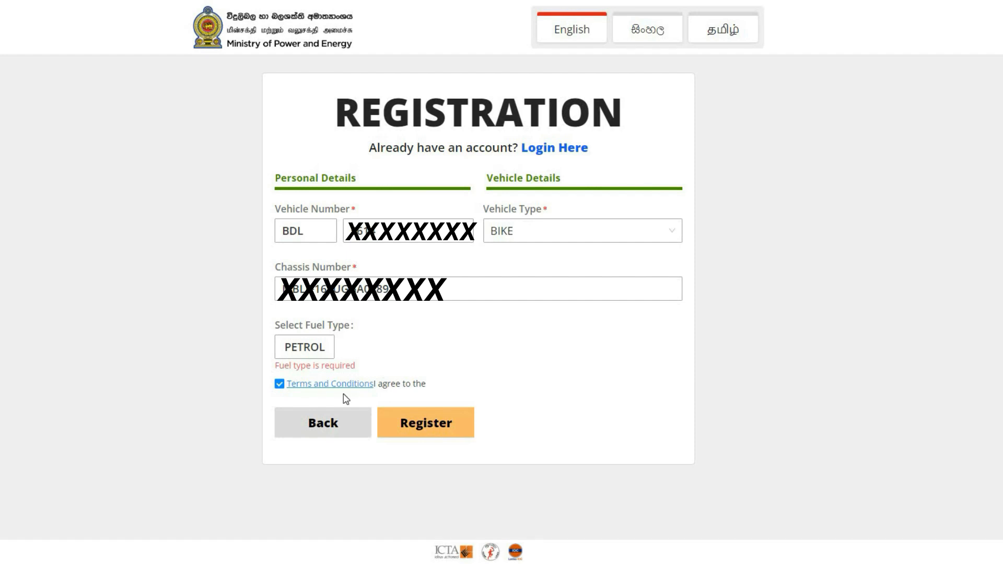
Choose PETROL as the fuel type and submit the bike registration
click(304, 347)
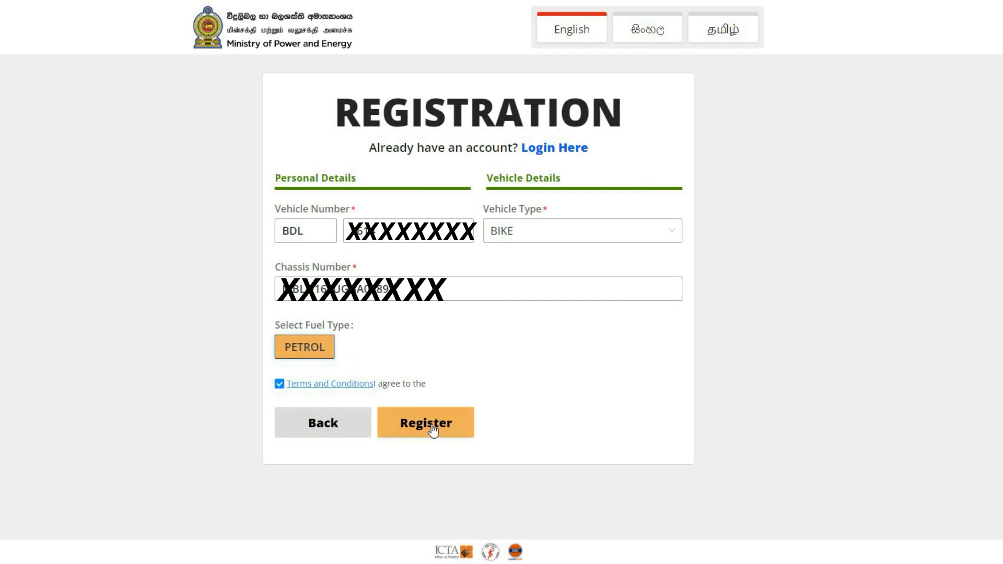
click(425, 422)
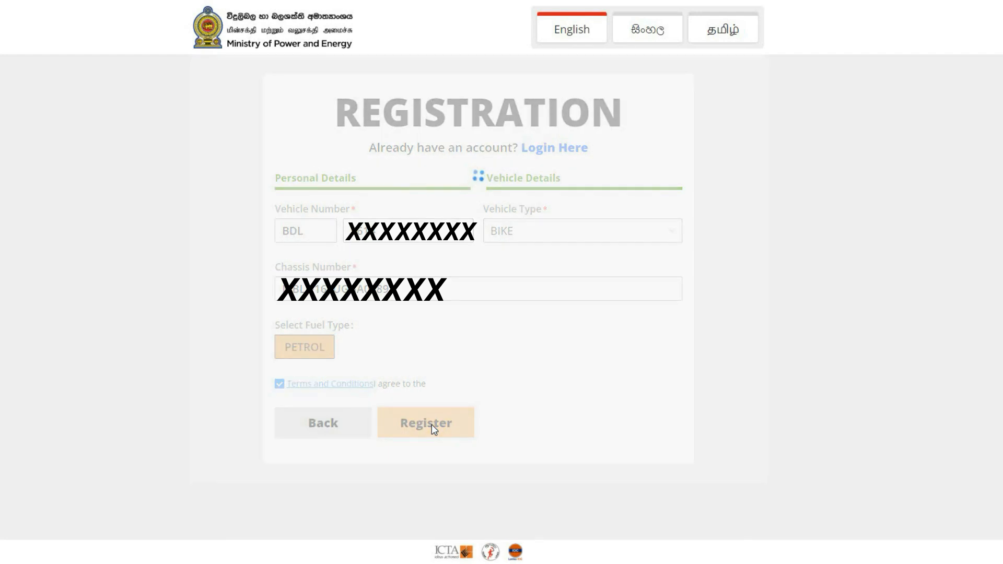
click(425, 422)
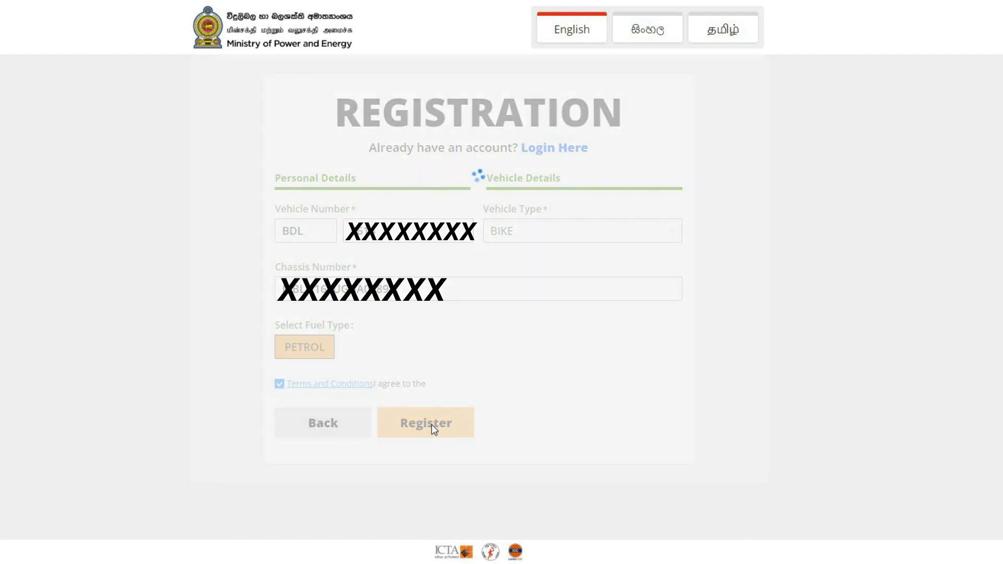
click(425, 422)
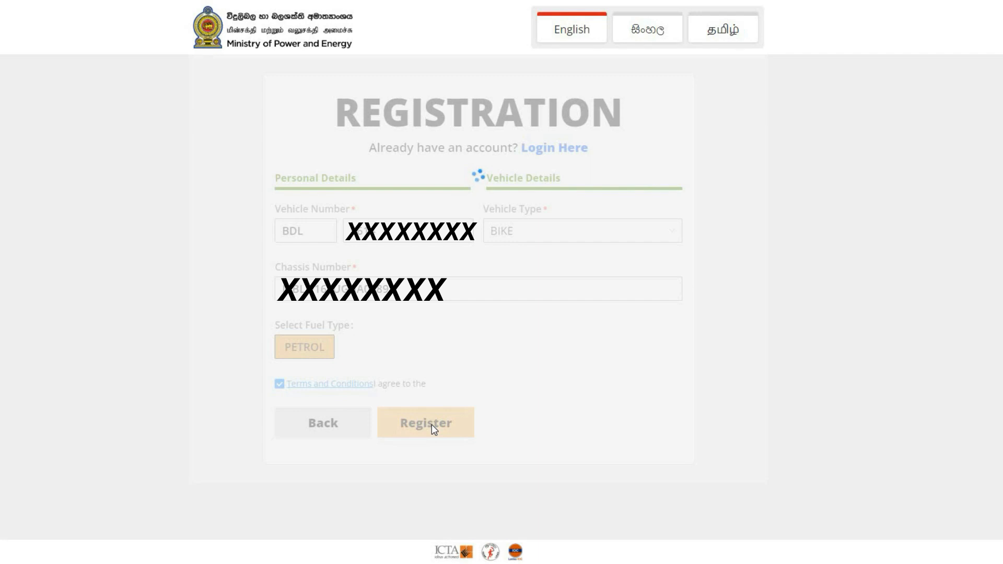
click(424, 422)
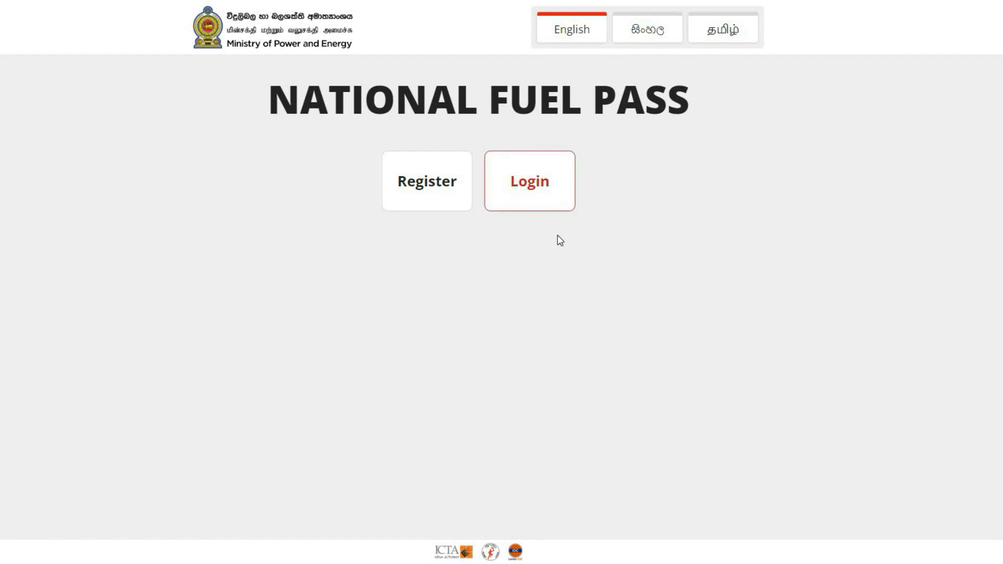
click(528, 181)
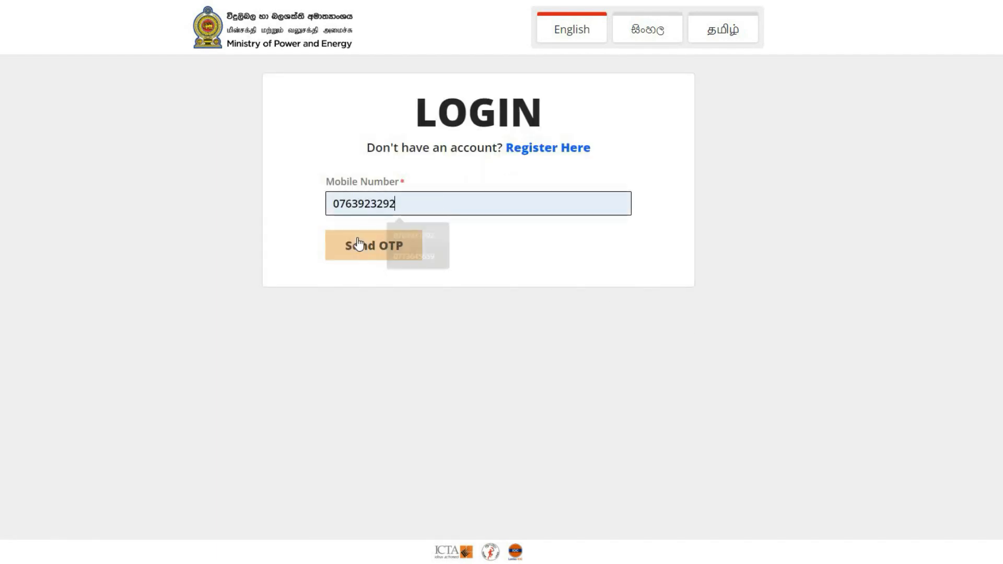
click(374, 245)
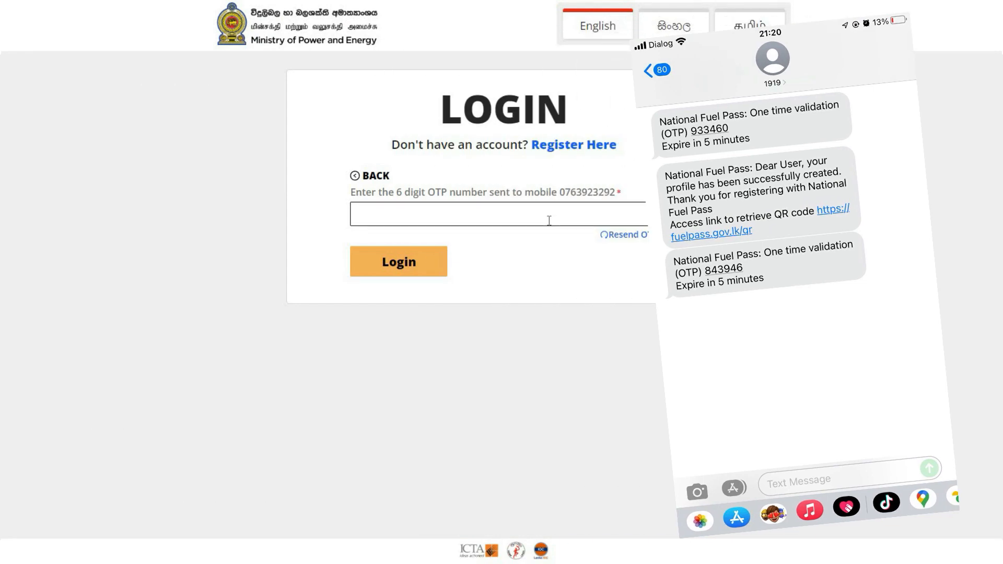
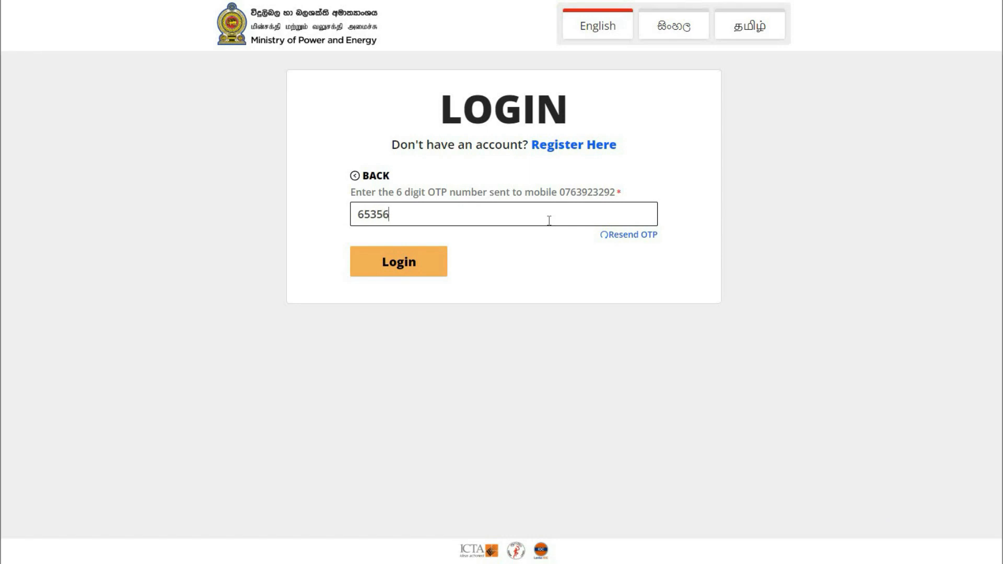
click(398, 261)
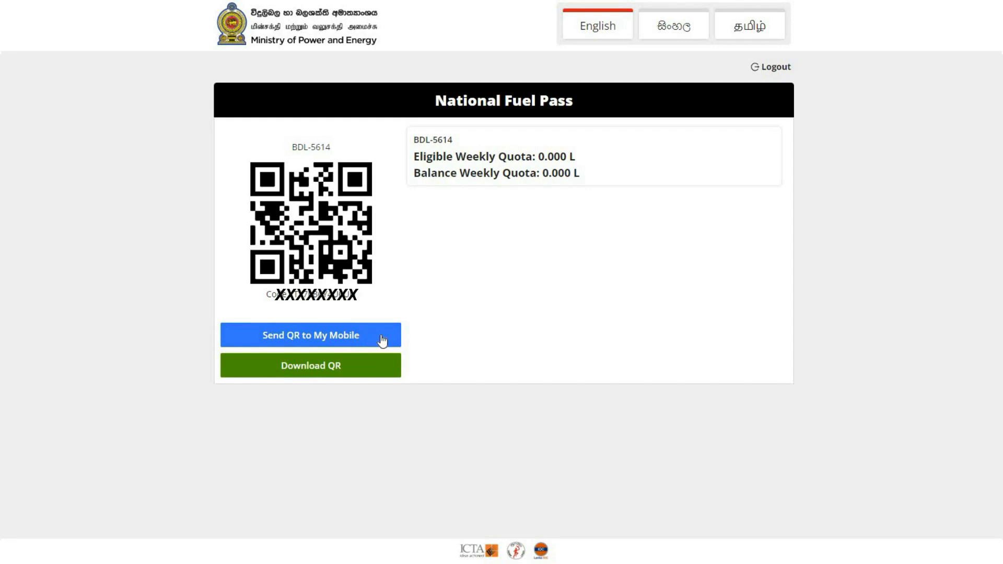
Text the QR code link to the mobile and download the QR image
click(310, 335)
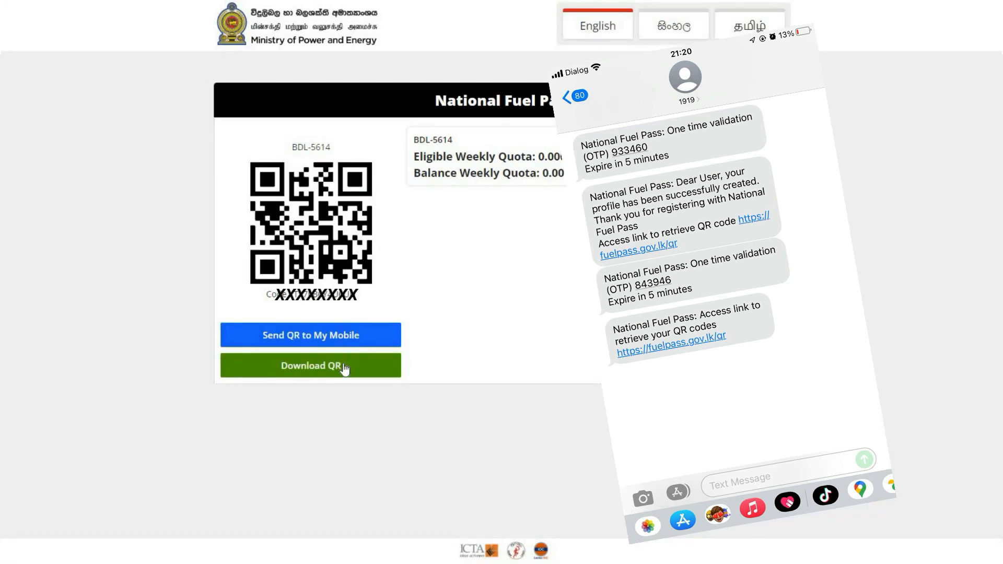
click(310, 365)
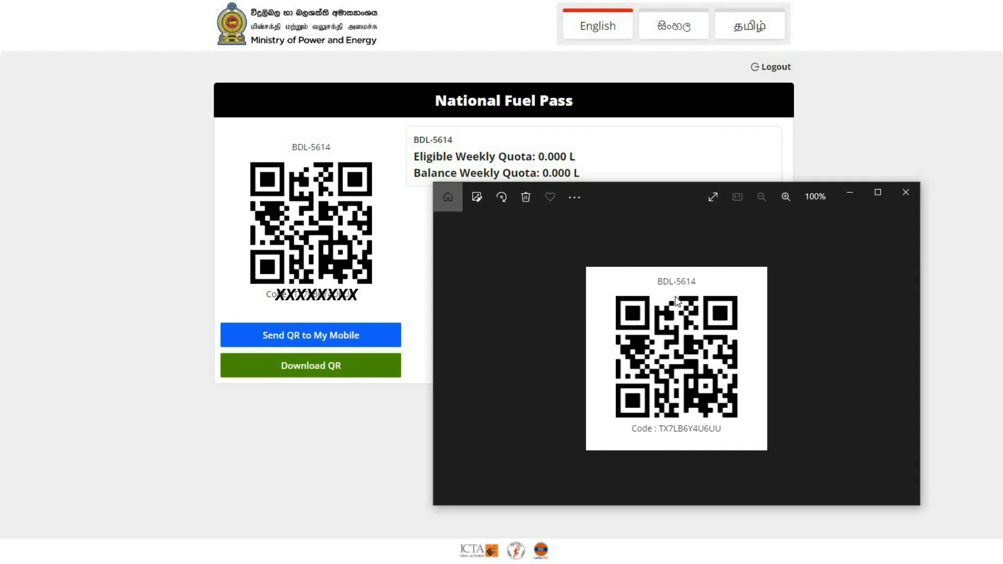
mouse_move(701, 290)
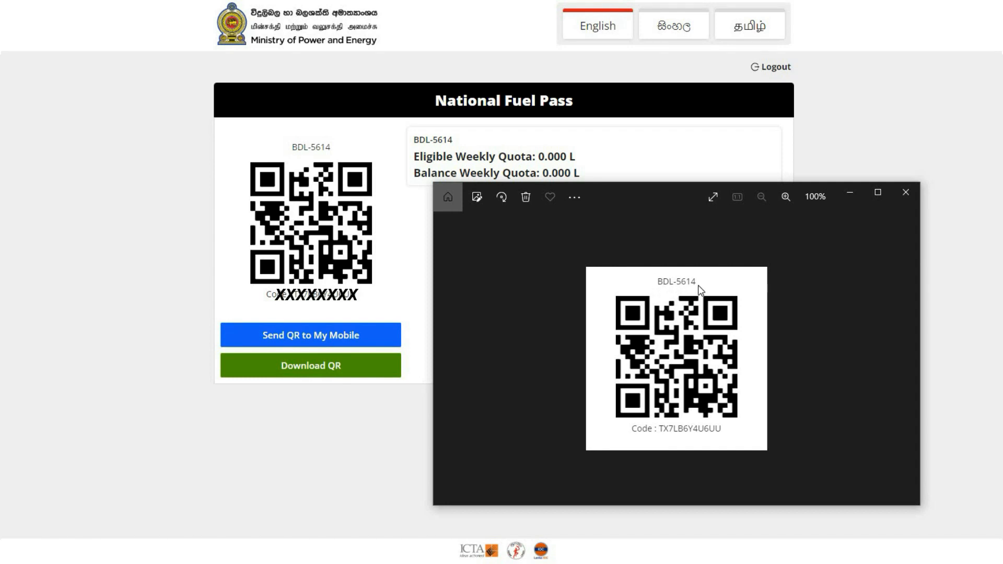
mouse_move(784, 363)
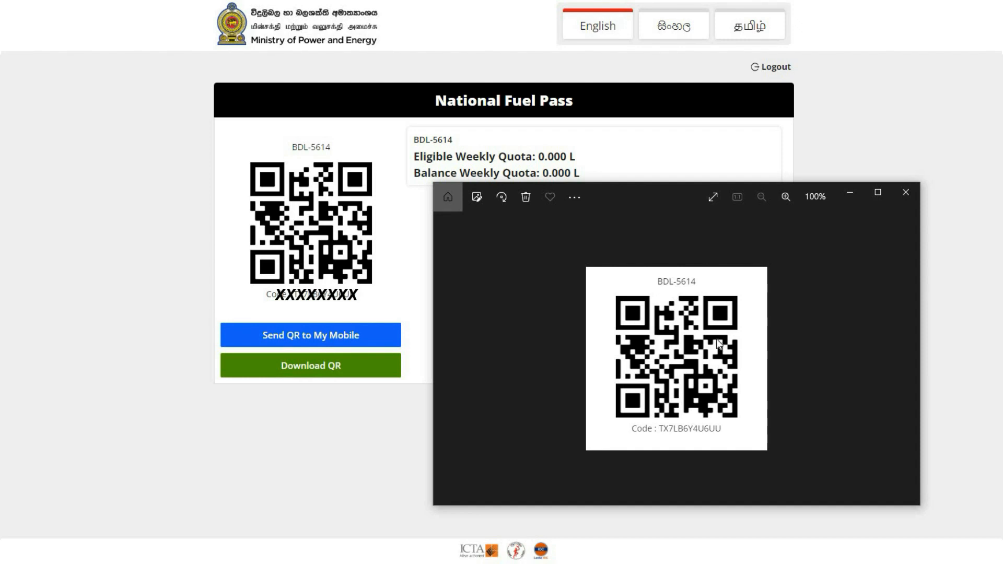
mouse_move(877, 243)
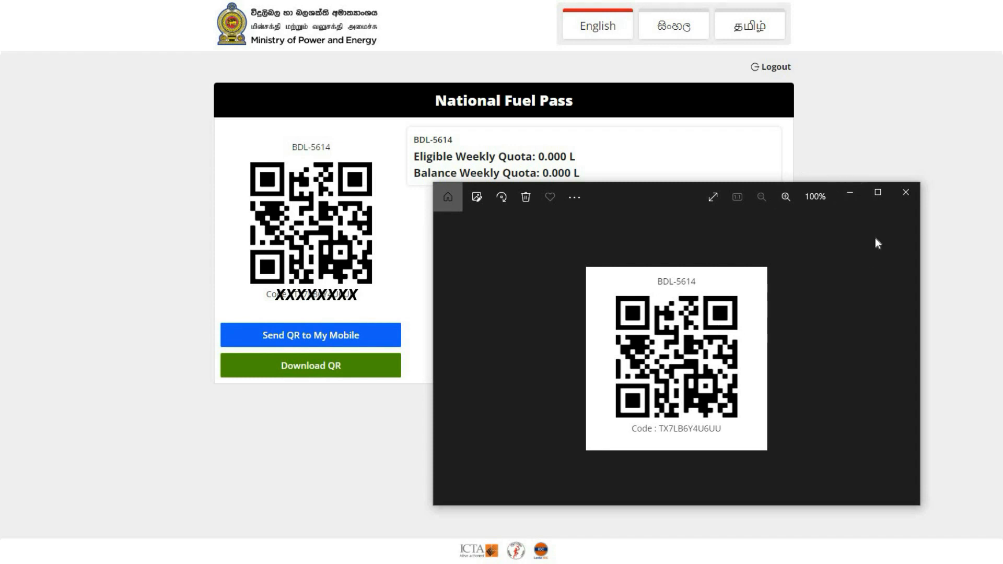